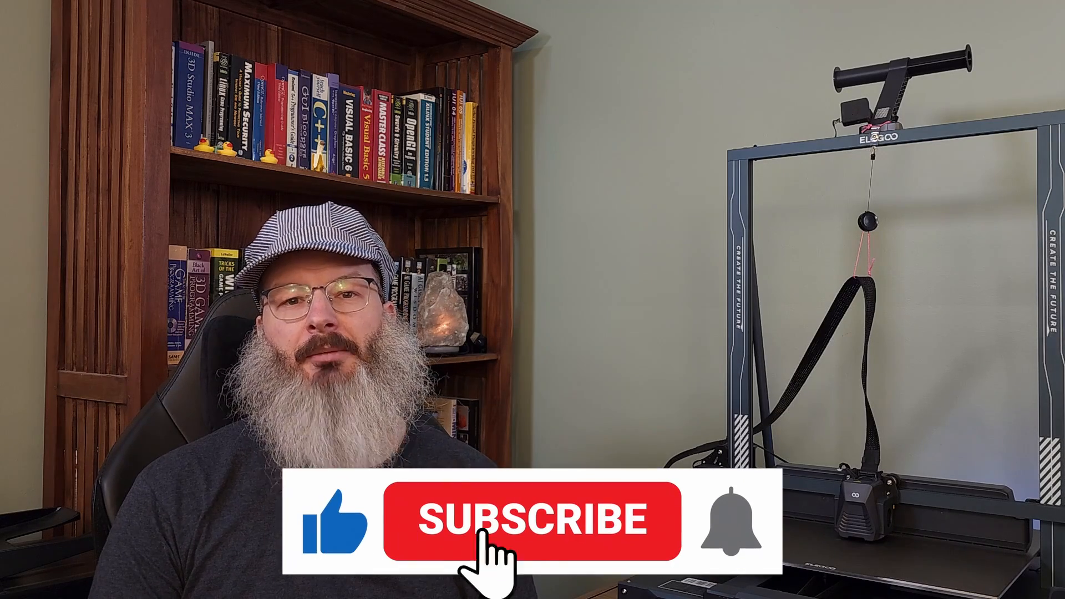
pyautogui.click(533, 520)
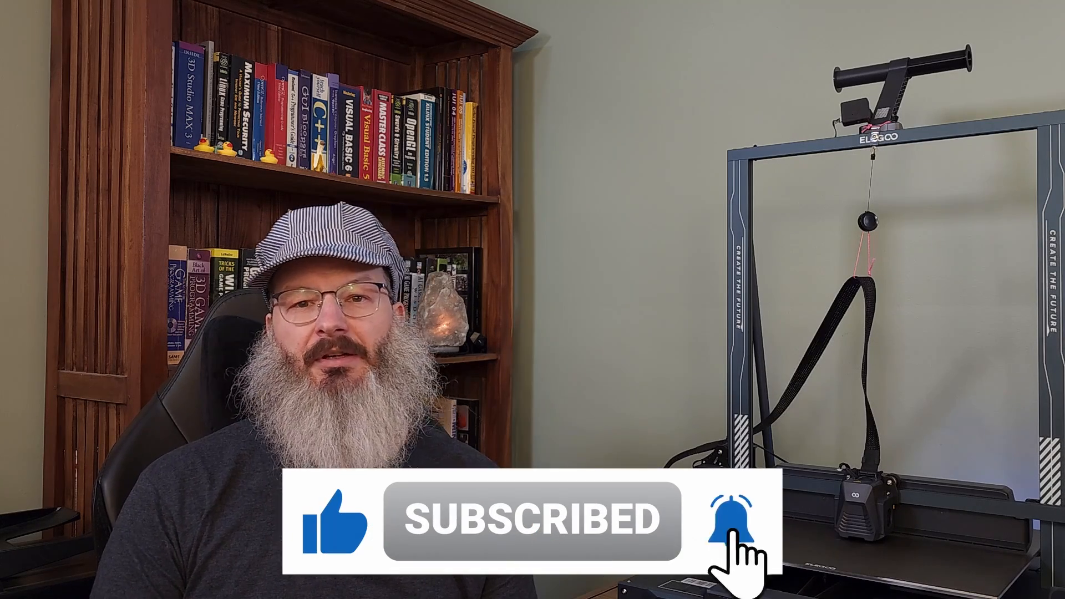